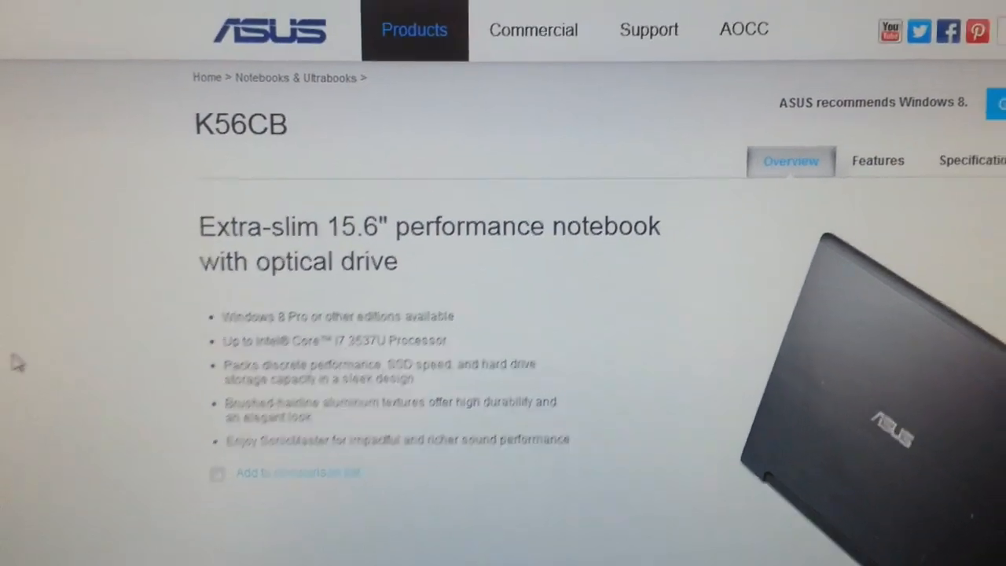
Scroll through the ASUS K56CB product page, then choose a user account on the Windows logon screen.
{"action": "scroll", "scroll_direction": "down", "scroll_amount": 3}
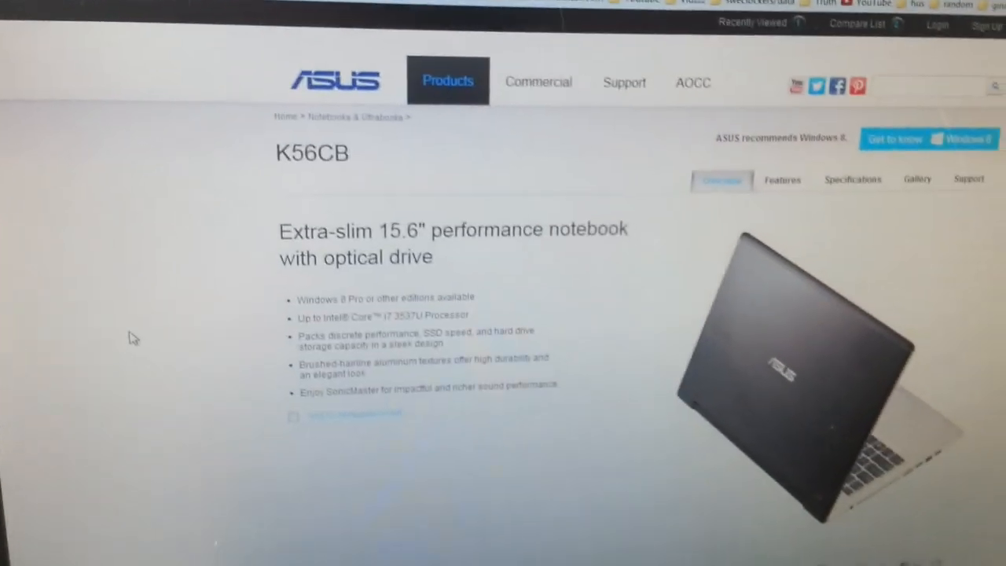
{"action": "scroll", "scroll_direction": "down", "scroll_amount": 3}
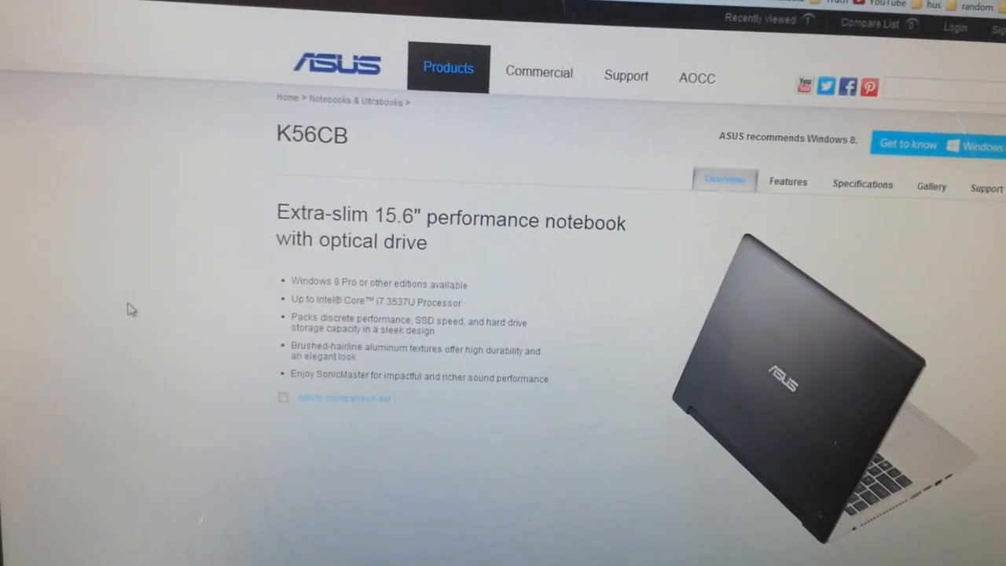
{"action": "scroll", "scroll_direction": "down", "scroll_amount": 3}
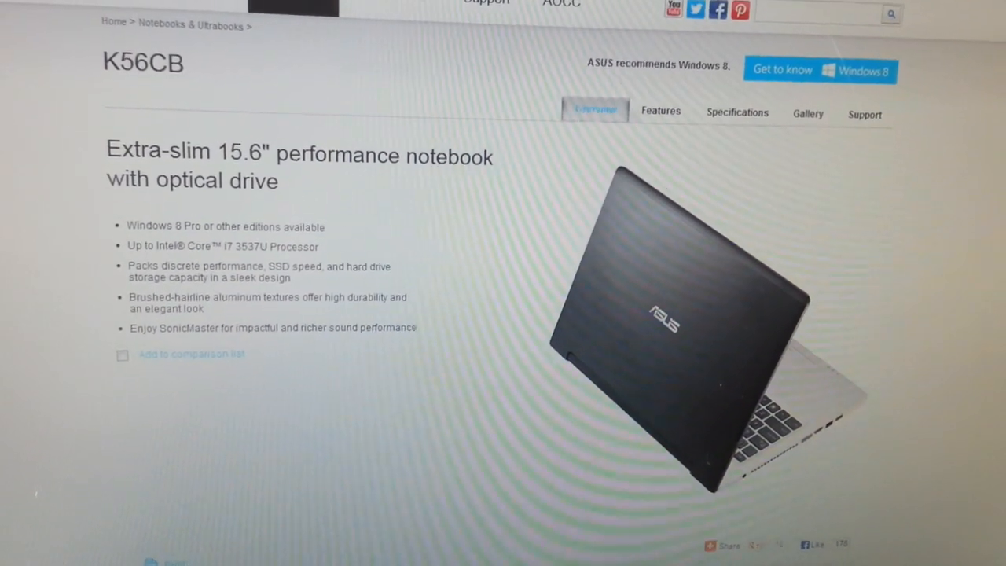
{"action": "scroll", "scroll_direction": "down", "scroll_amount": 3}
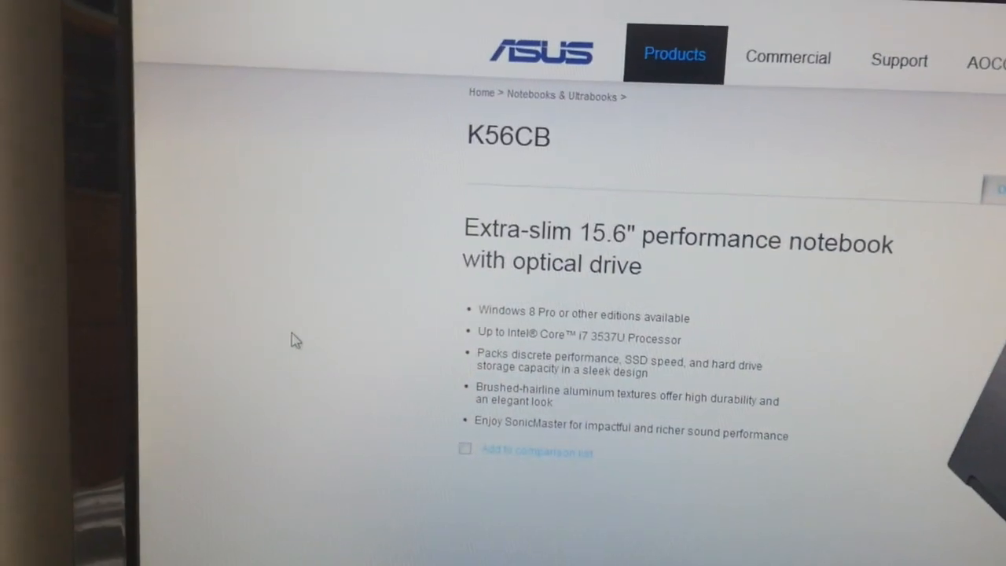
{"action": "scroll", "scroll_direction": "down", "scroll_amount": 3}
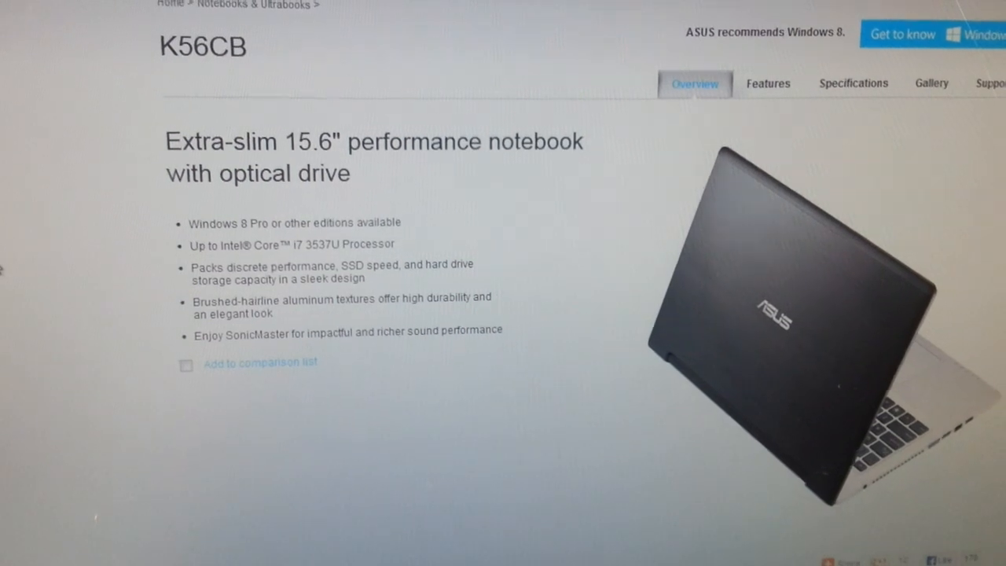
{"action": "scroll", "scroll_direction": "down", "scroll_amount": 3}
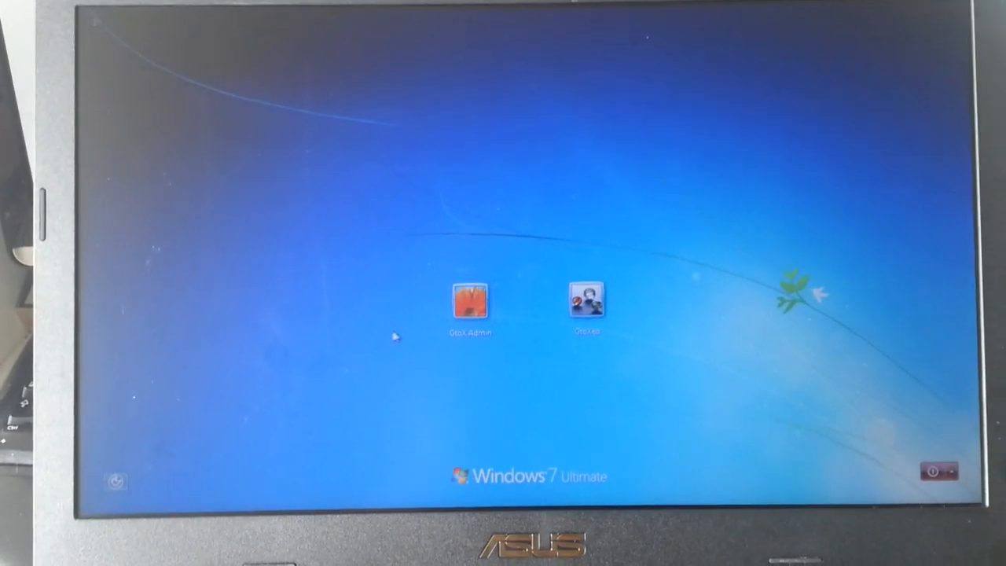
{"action": "left_click", "coordinate": [470, 302]}
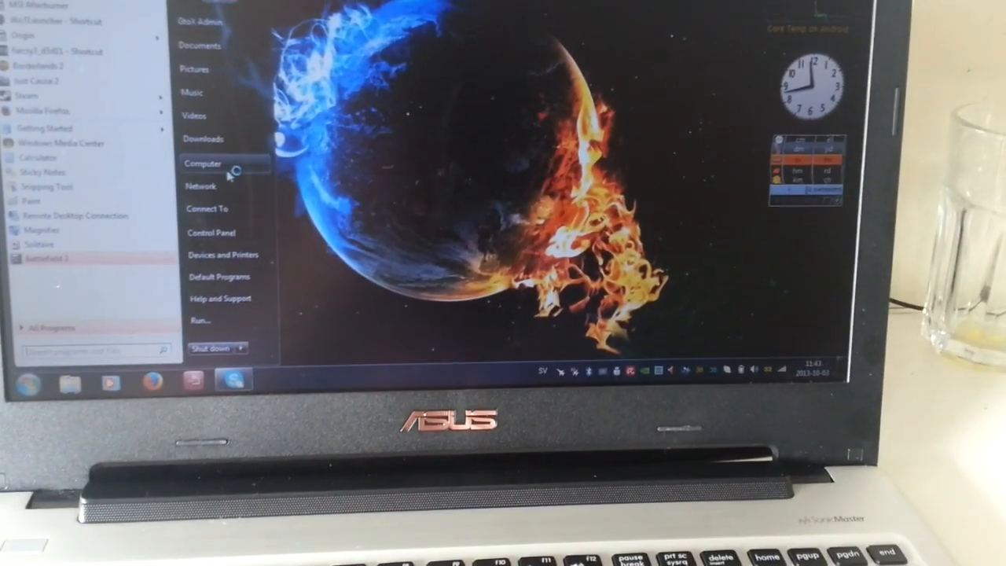
Right-click Computer in the Start menu to view the laptop's system details options.
{"action": "right_click", "coordinate": [202, 162]}
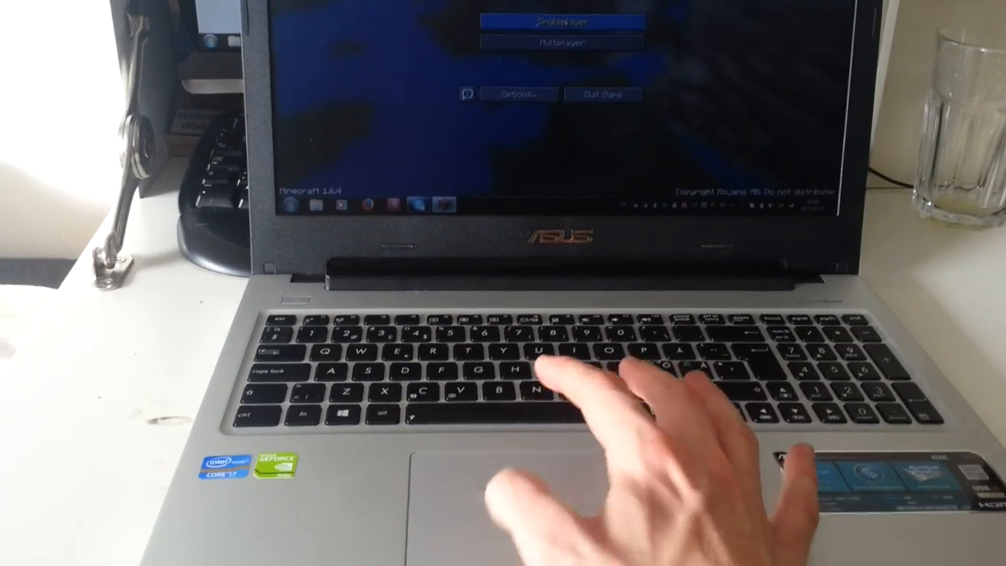
Play the selected saved world so Minecraft begins building its terrain.
{"action": "left_click", "coordinate": [563, 20]}
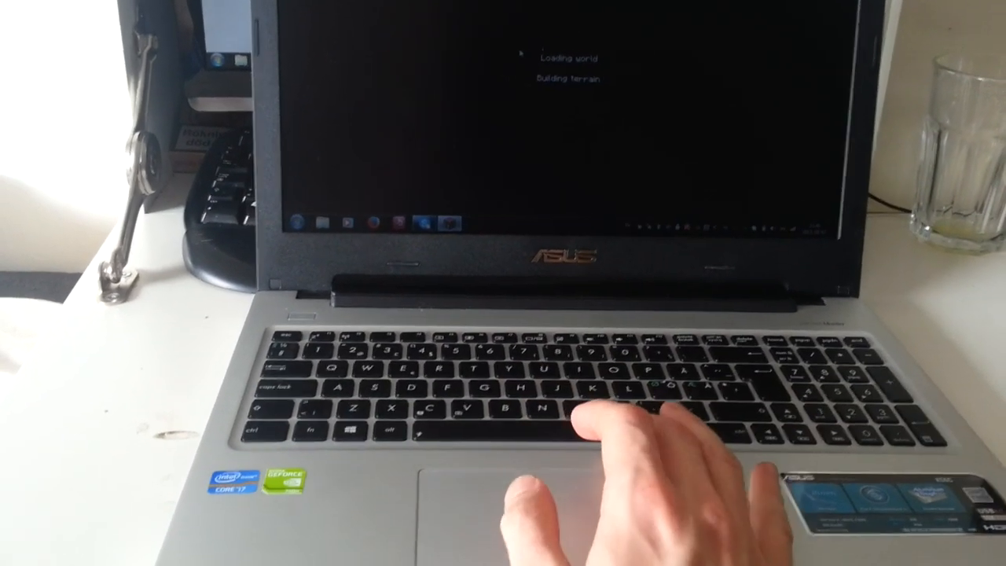